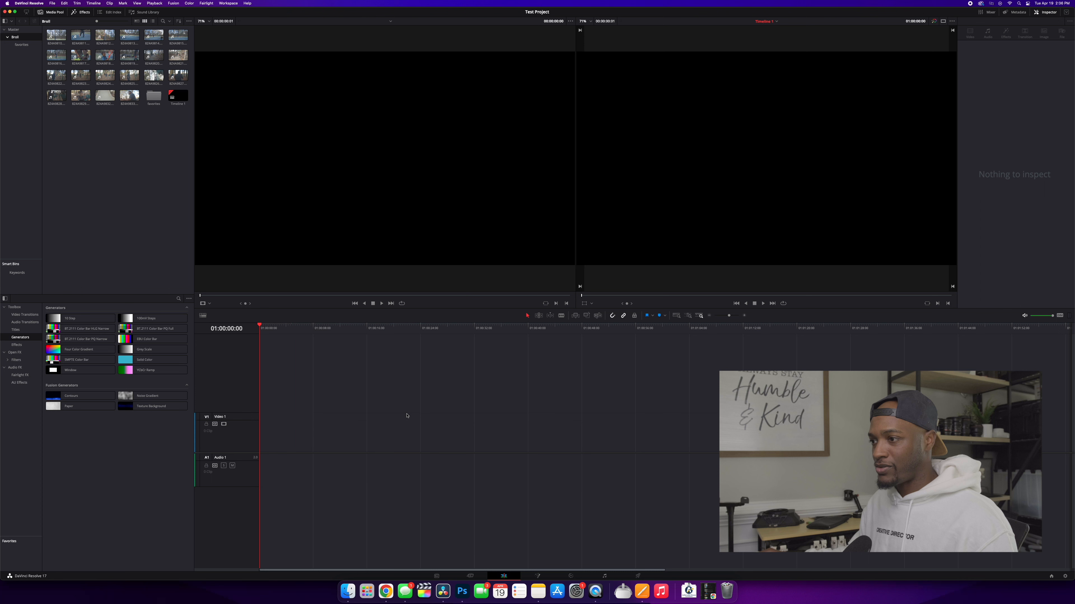
mouse_move(438, 504)
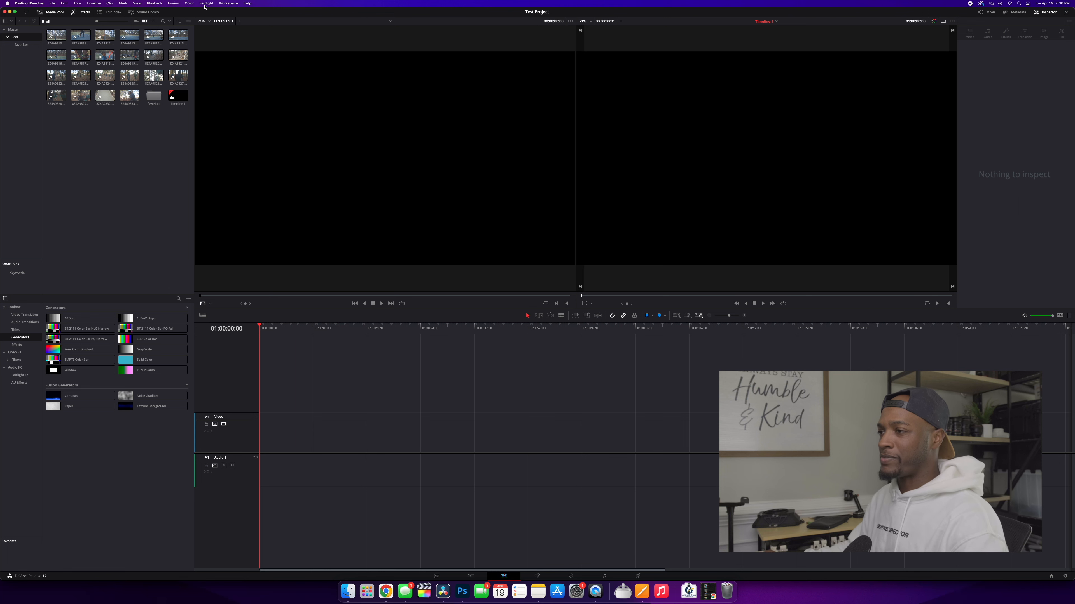
mouse_move(39, 51)
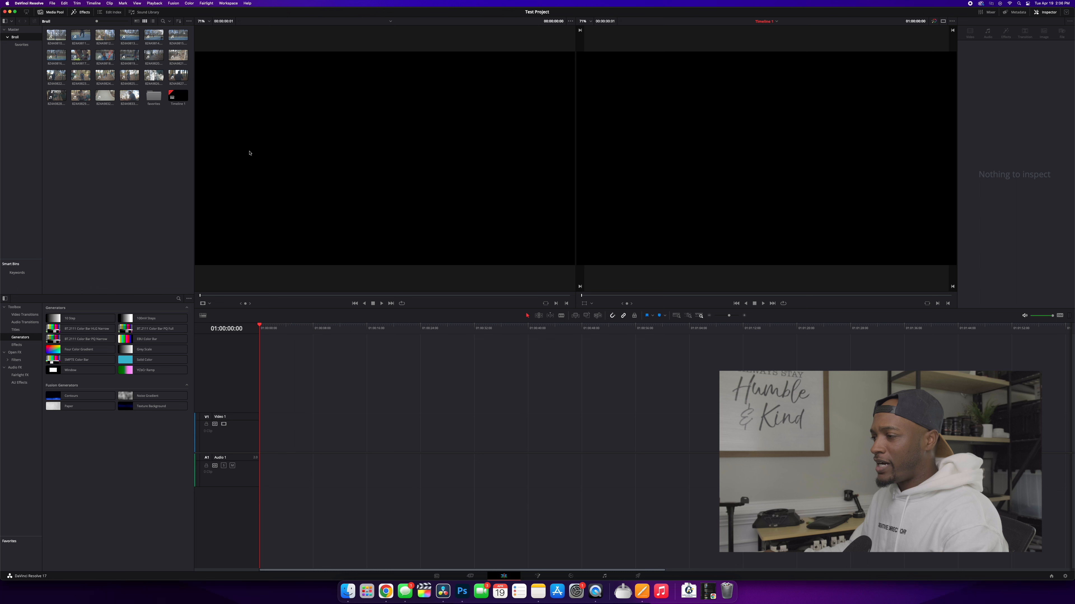
mouse_move(738, 117)
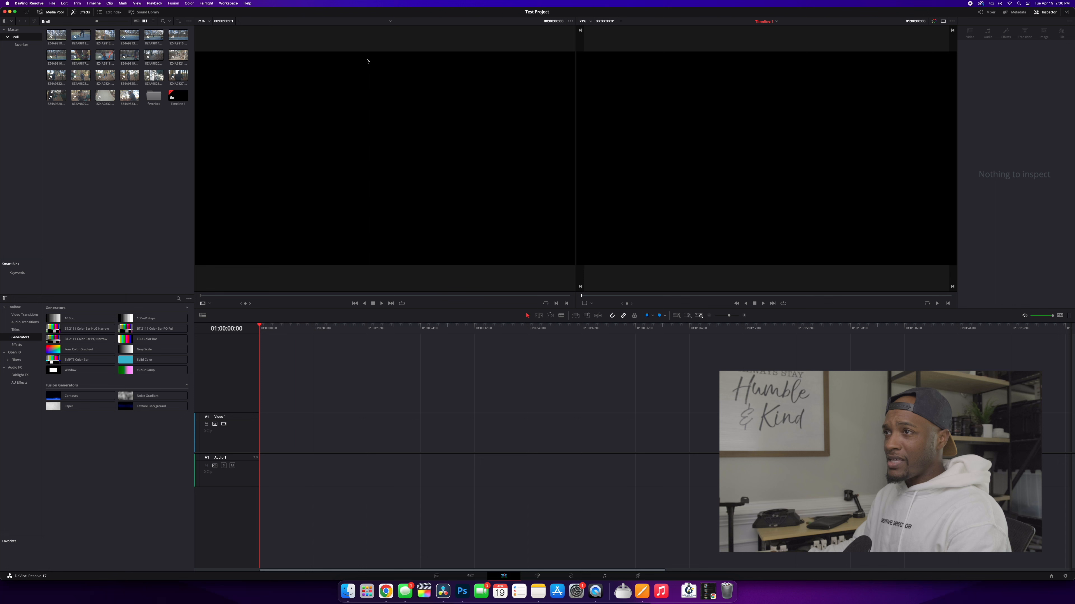
Load the pine-tree B-roll clip into the source viewer and browse the bin in list and thumbnail views
left_click(128, 95)
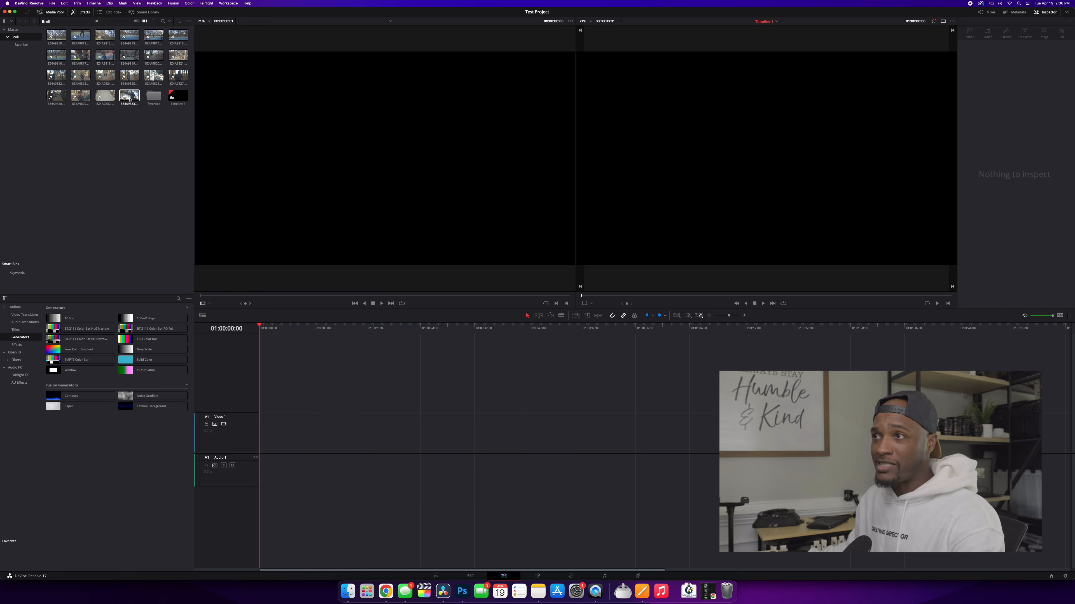
left_click(129, 96)
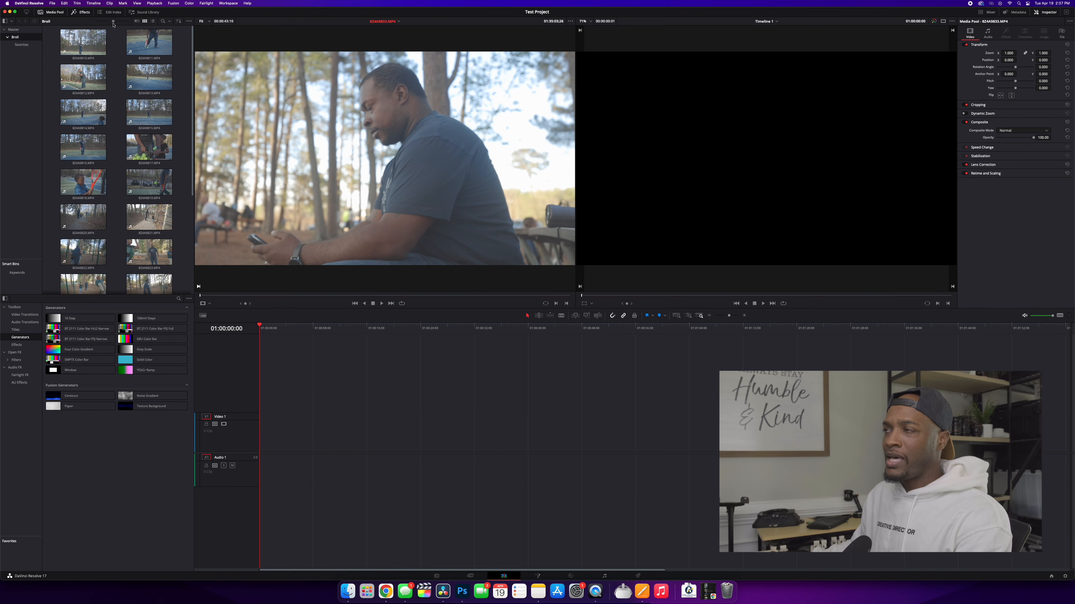
left_click(154, 21)
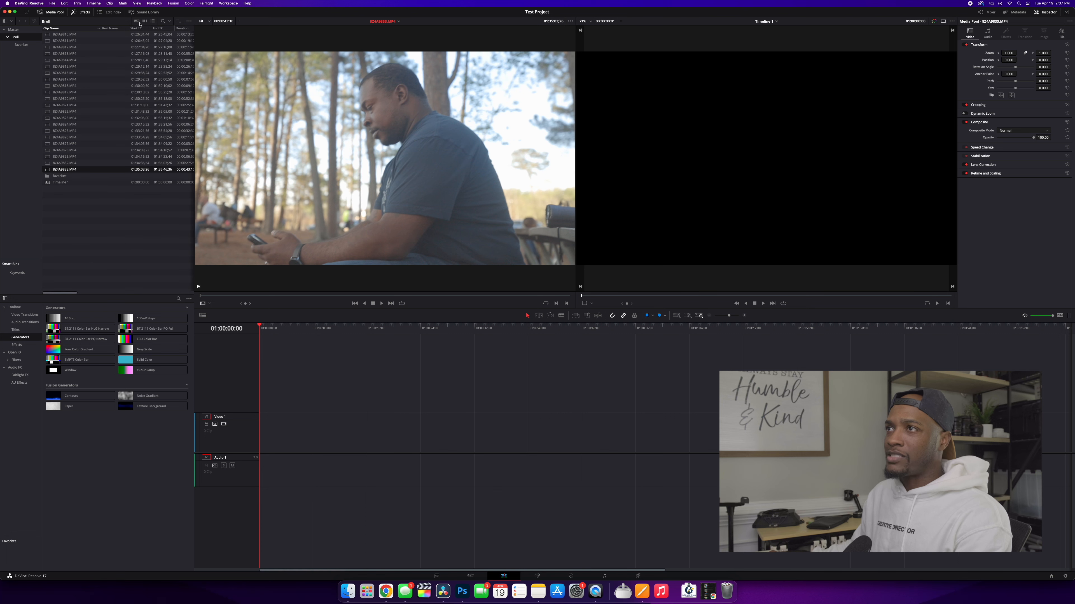
left_click(152, 22)
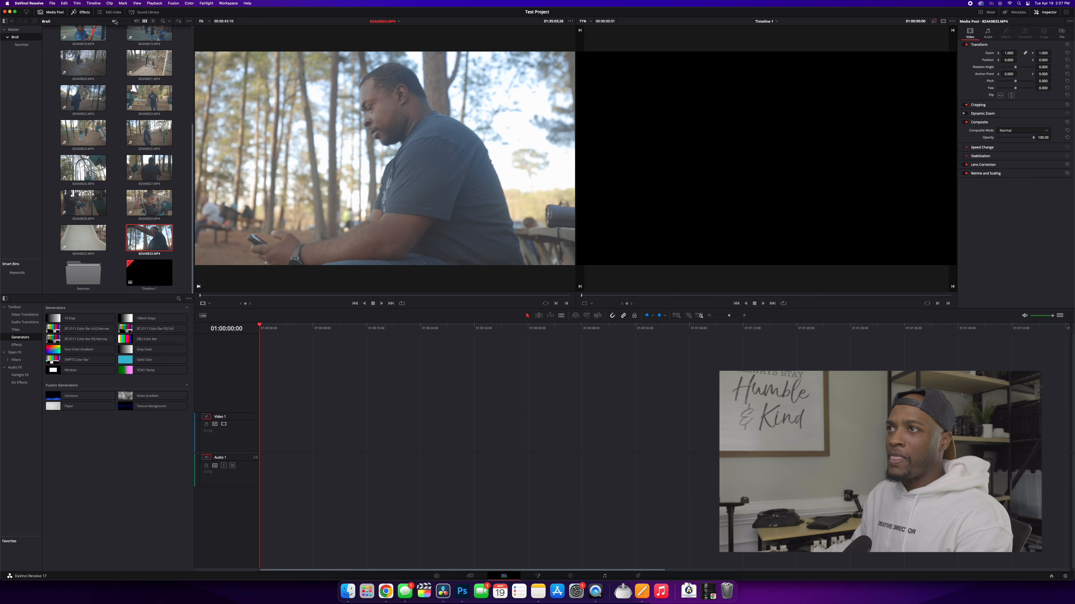
scroll("up", 3)
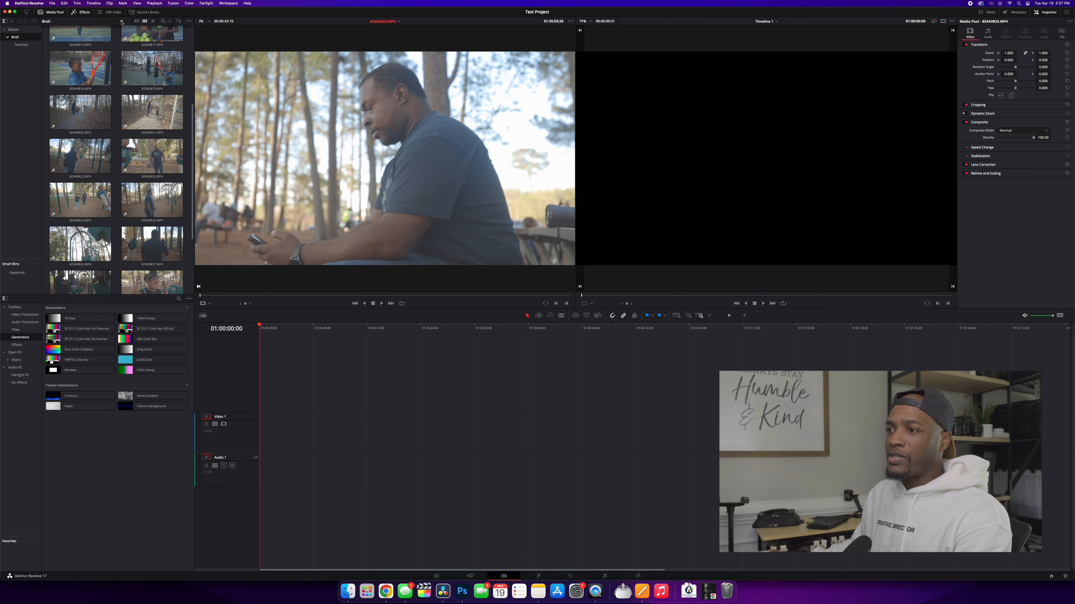
scroll("down", 3)
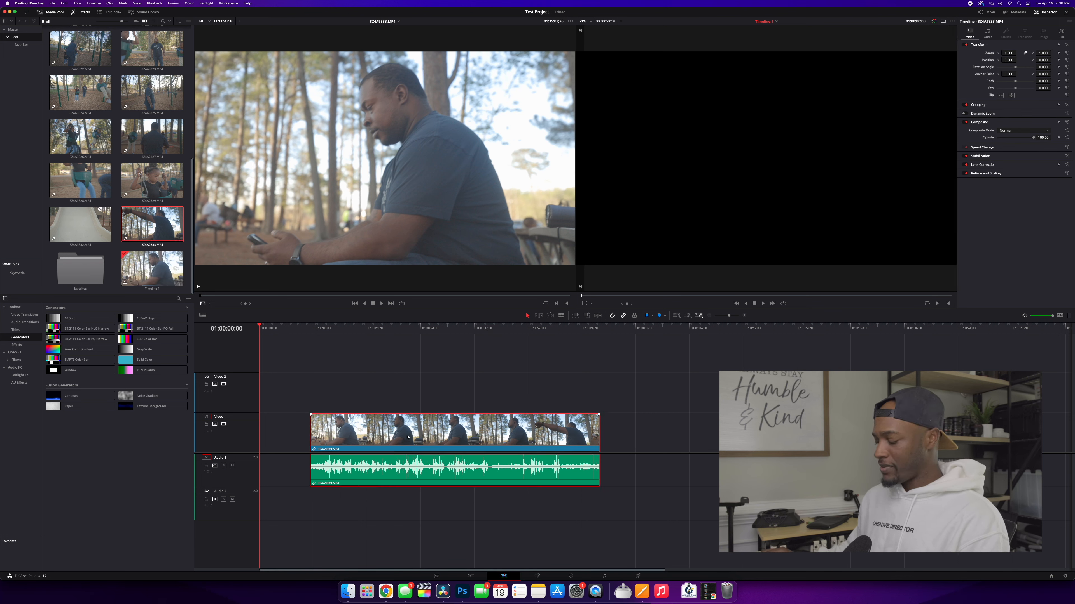
Remove the full-length clip from the timeline, leaving empty video and audio tracks
key("delete")
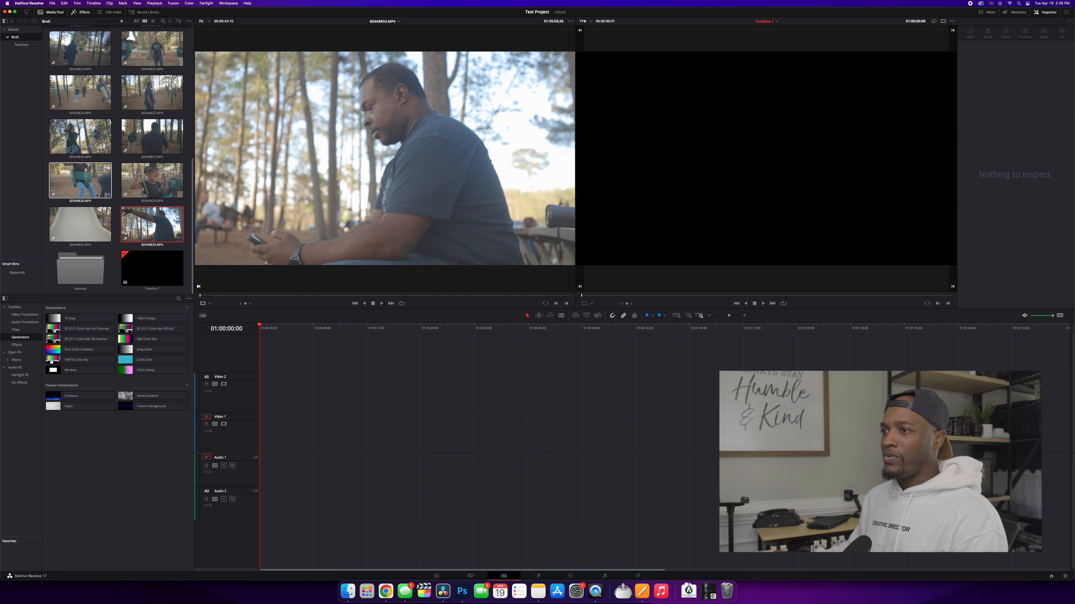
Refocus the source viewer so the pine-tree clip can be scrubbed to the arm-raise moment
left_click(151, 224)
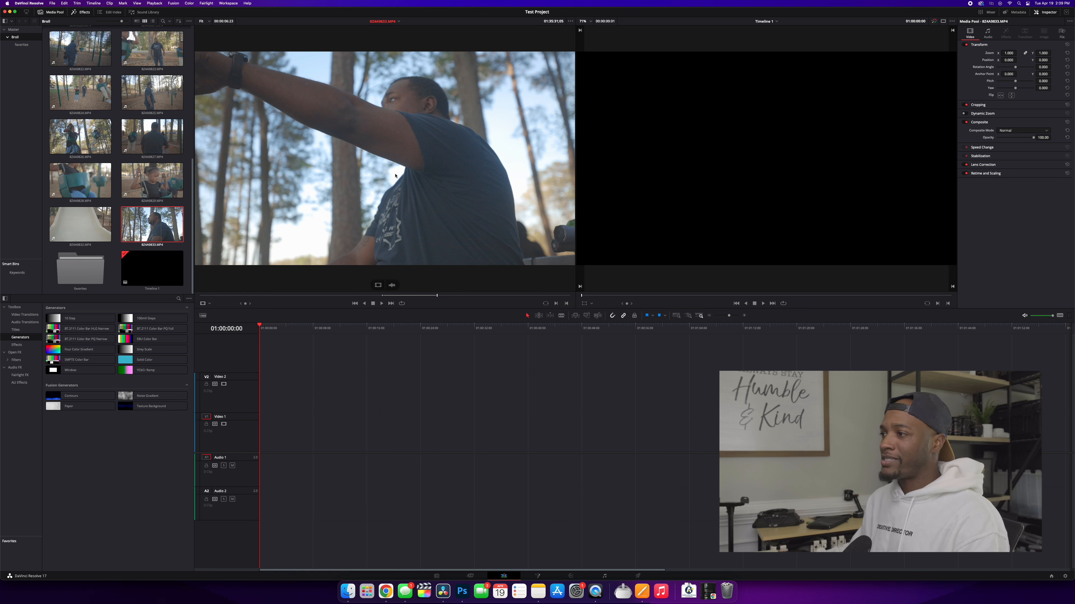
Drag the marked in/out range of the arm-raise clip, with audio, onto the start of the timeline
left_click_drag(151, 220, 363, 431)
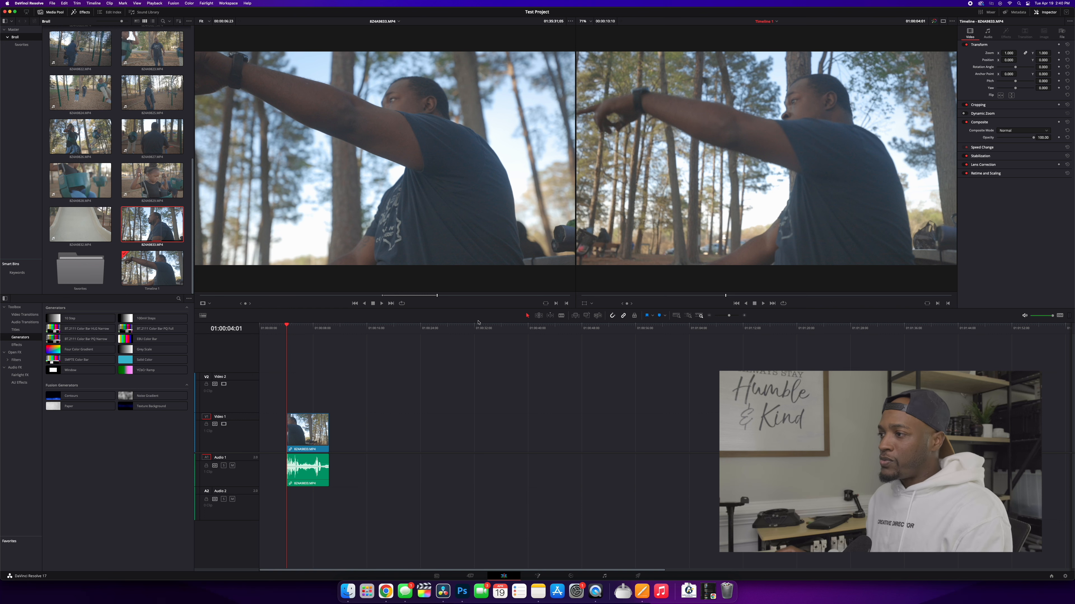
mouse_move(469, 297)
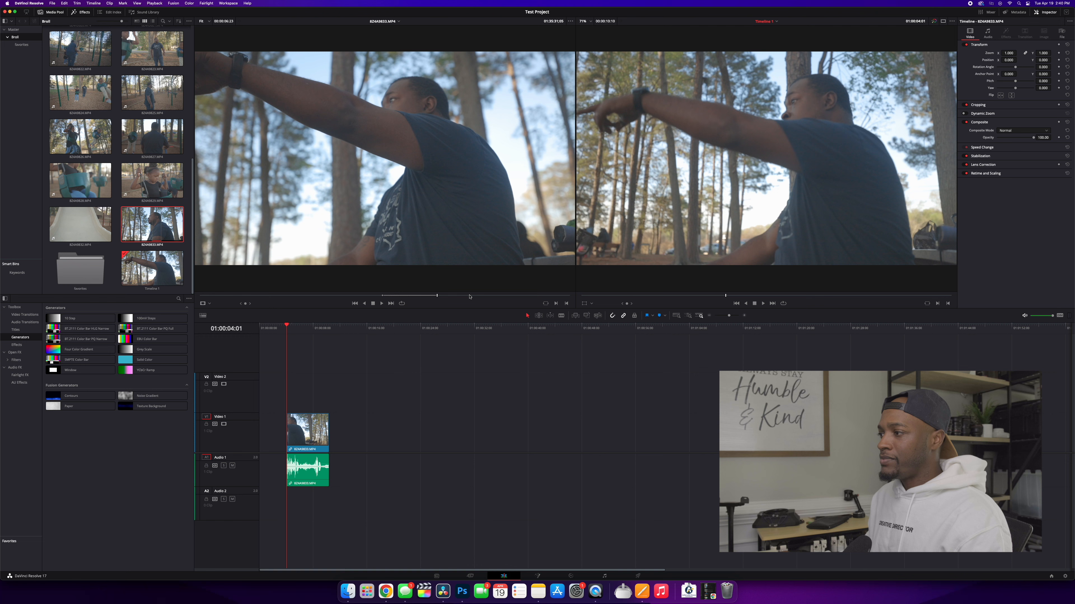